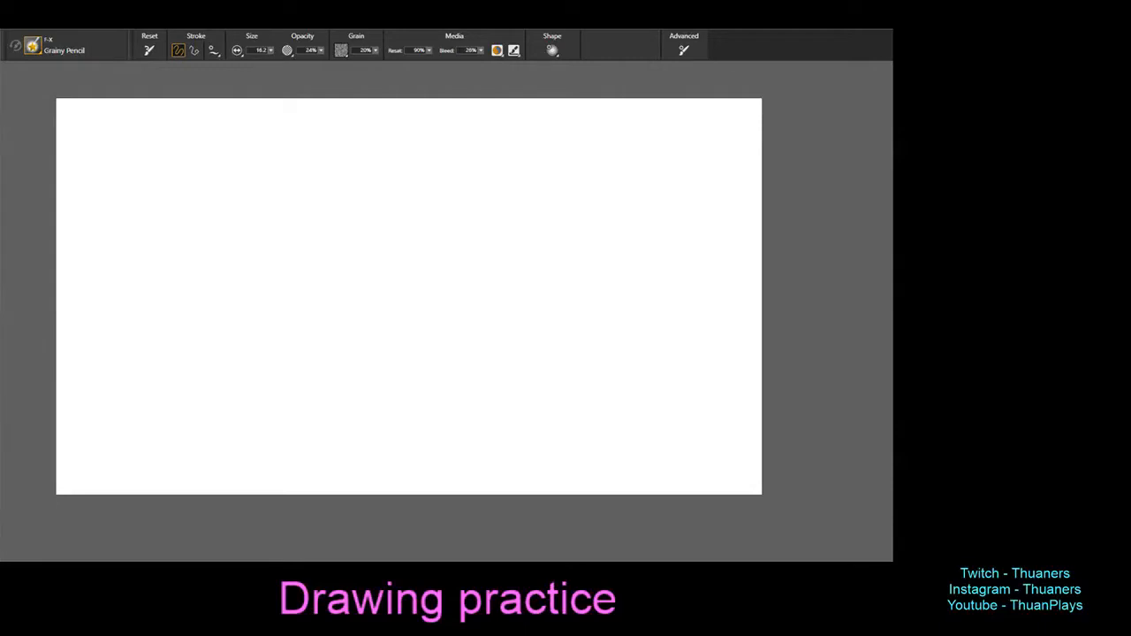
Step: Warm up with loose practice circles and straight lines drawn between marked dots
left_click_drag(347, 123, 336, 221)
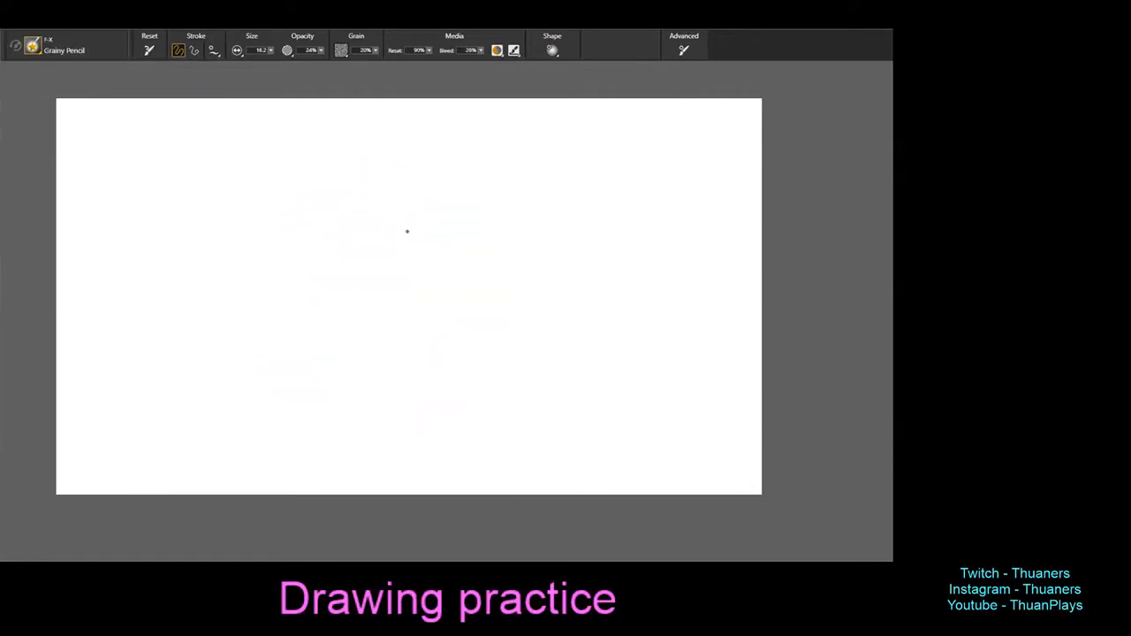
left_click_drag(362, 198, 474, 371)
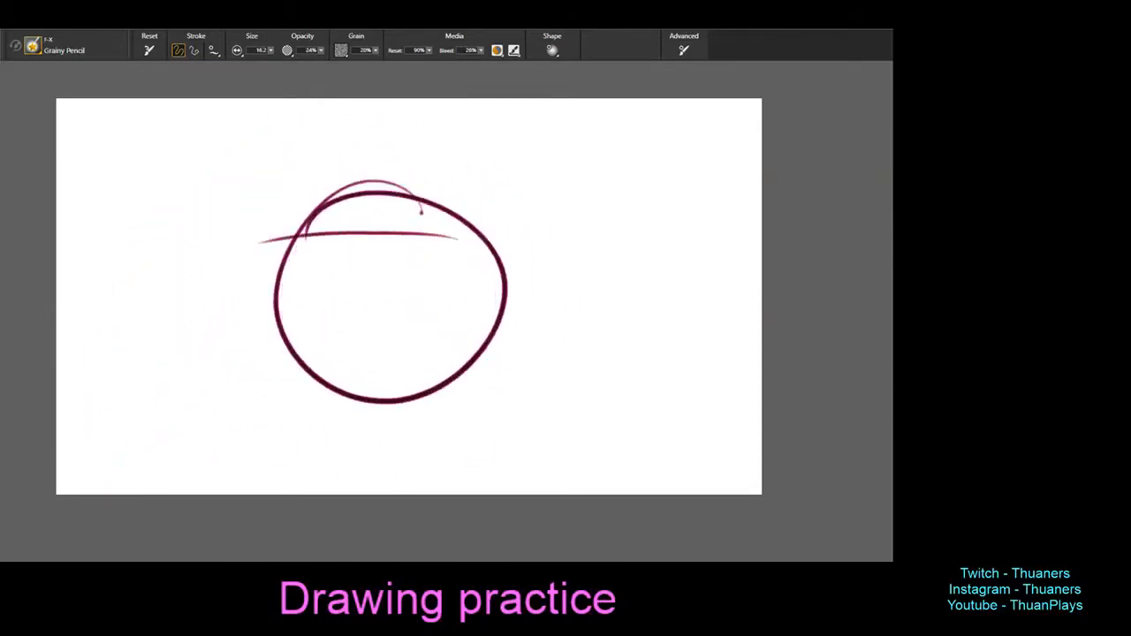
left_click_drag(300, 234, 456, 350)
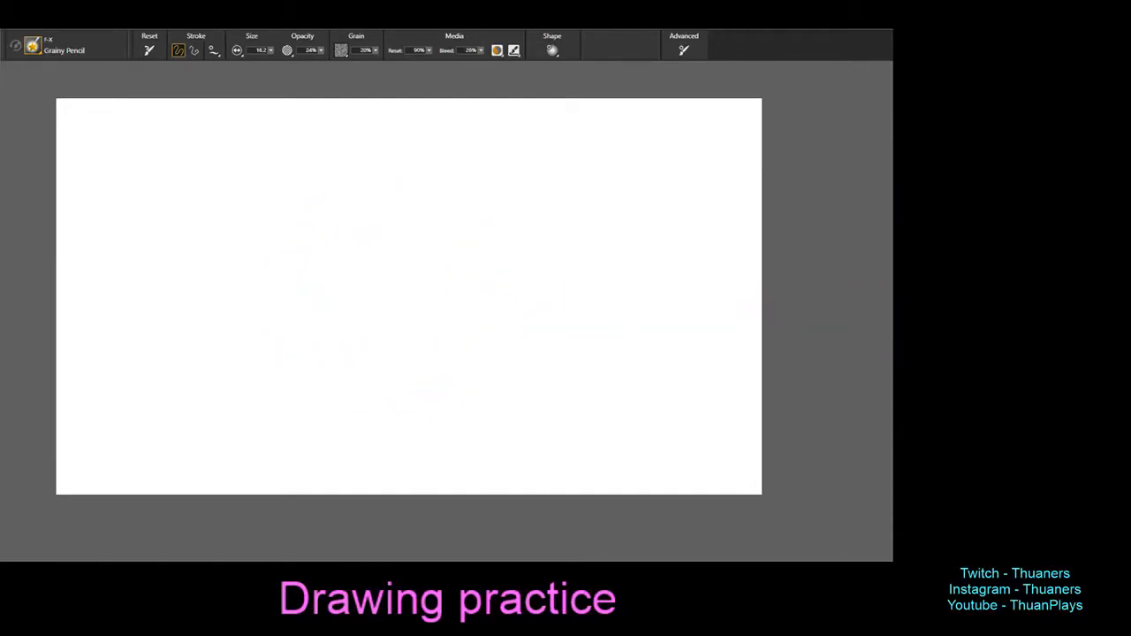
left_click_drag(159, 276, 663, 281)
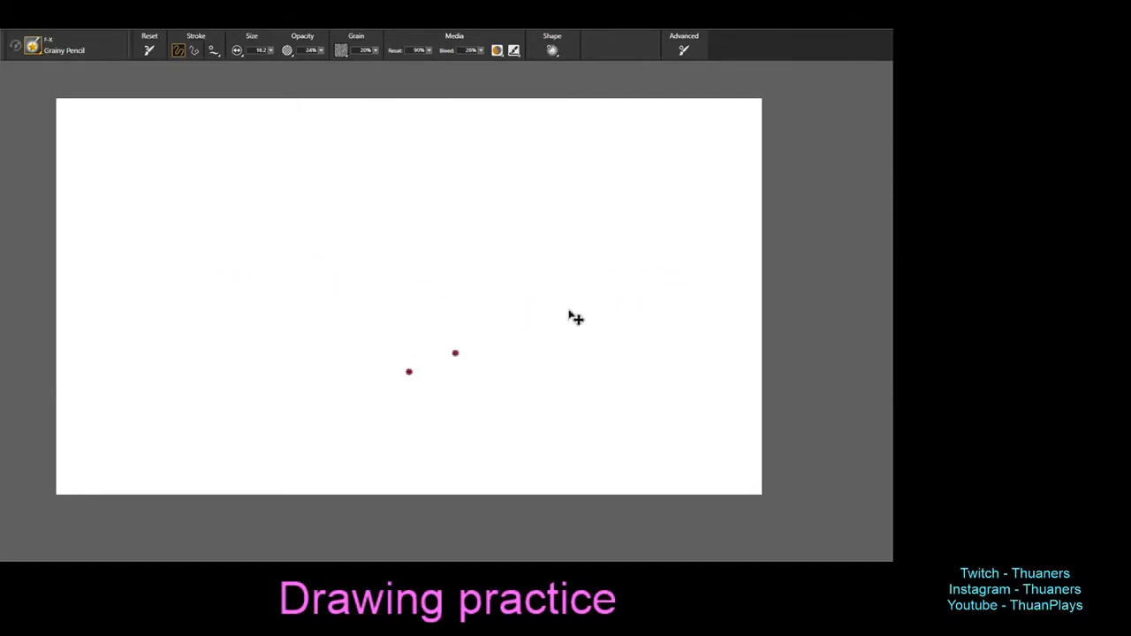
left_click_drag(633, 279, 137, 265)
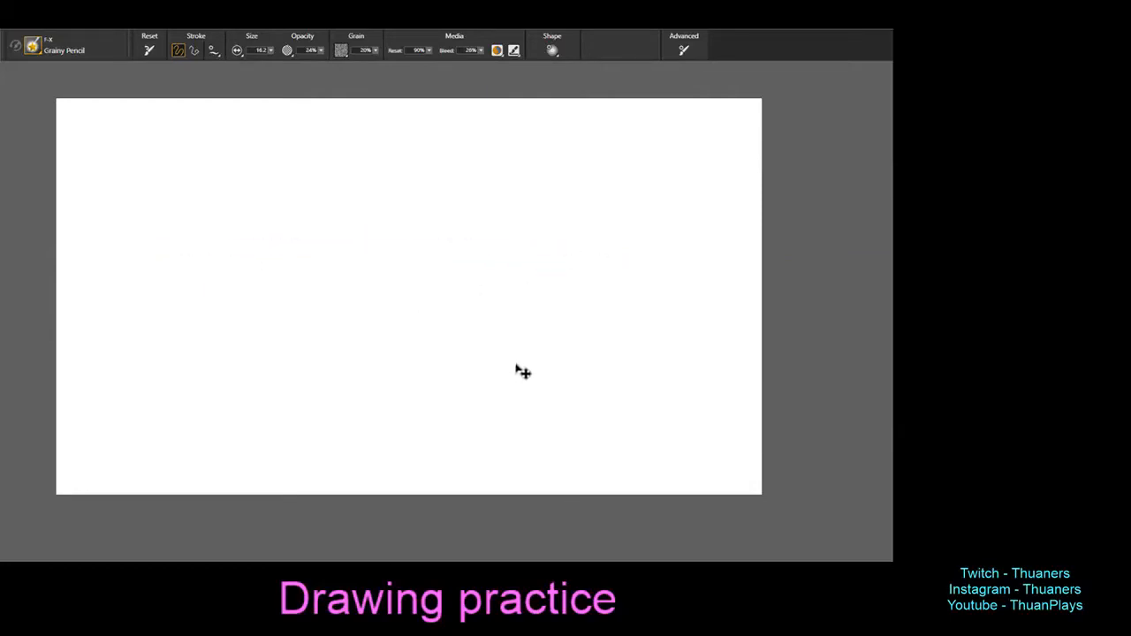
Step: Add long curved and diagonal practice lines sweeping across the canvas
left_click_drag(265, 191, 527, 392)
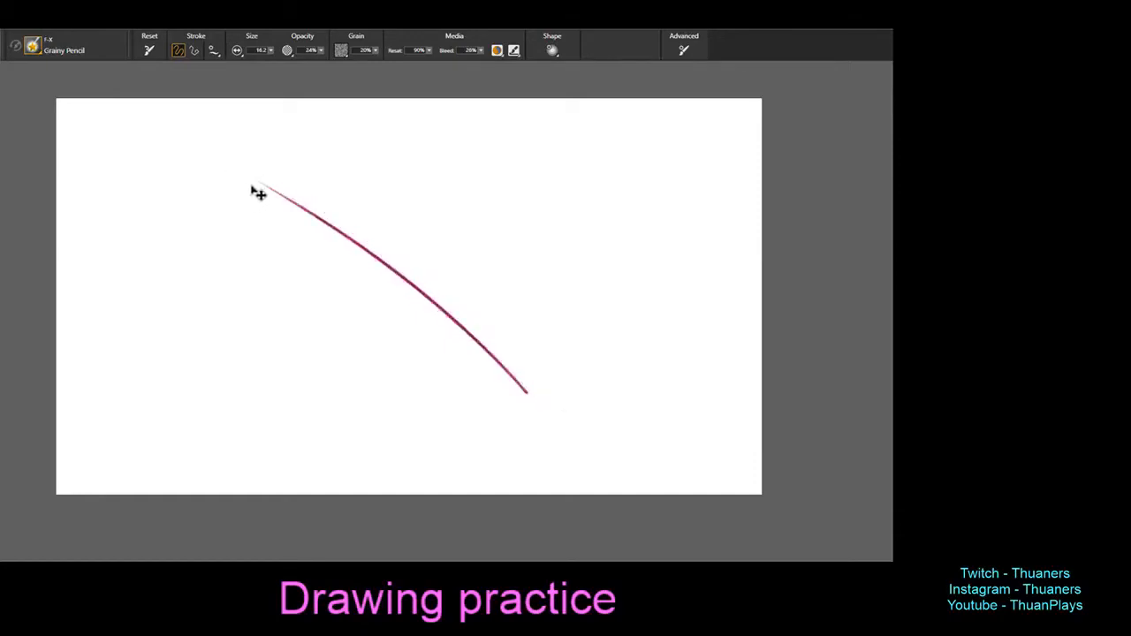
left_click_drag(247, 173, 615, 469)
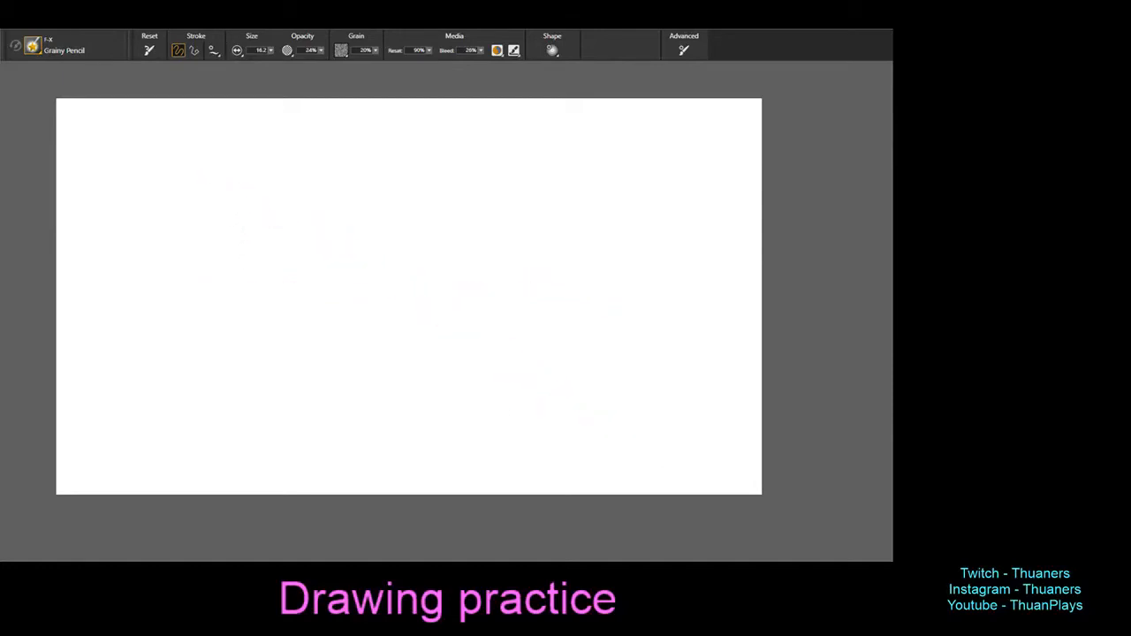
left_click_drag(173, 392, 597, 215)
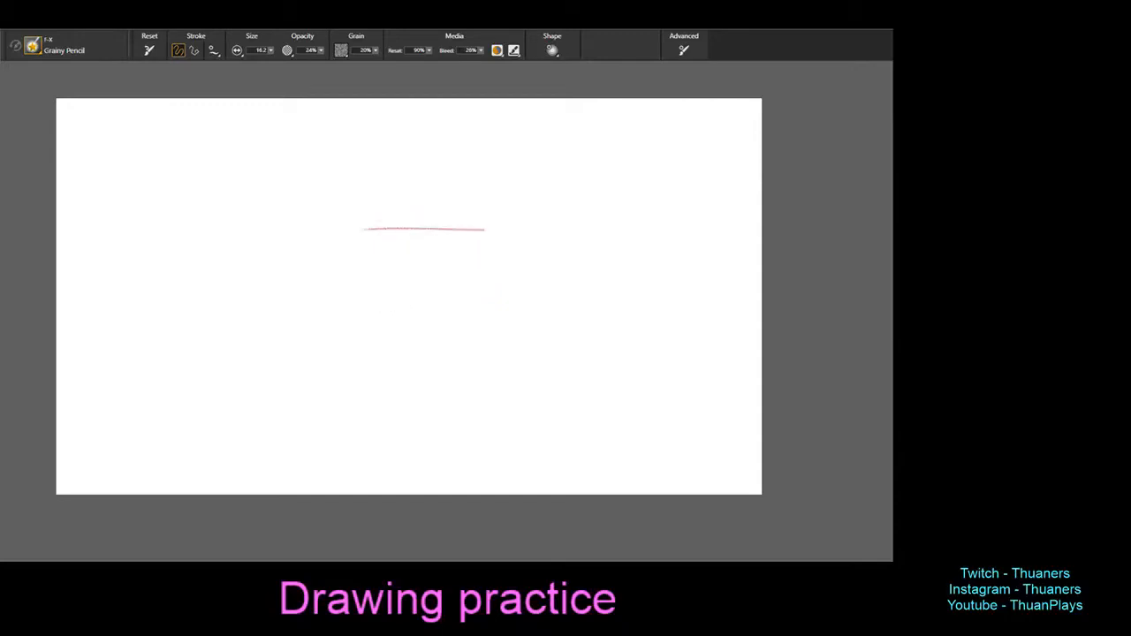
Step: Sketch a cube near the centre with a receding top edge, a face ellipse and guide lines
left_click_drag(371, 229, 375, 344)
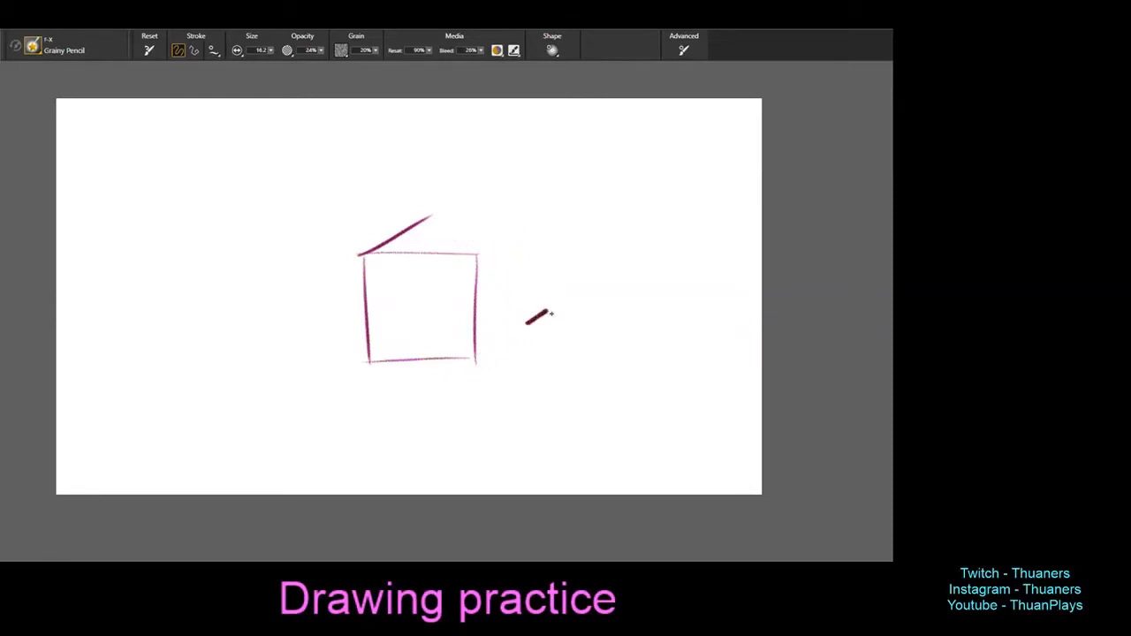
left_click_drag(486, 256, 544, 219)
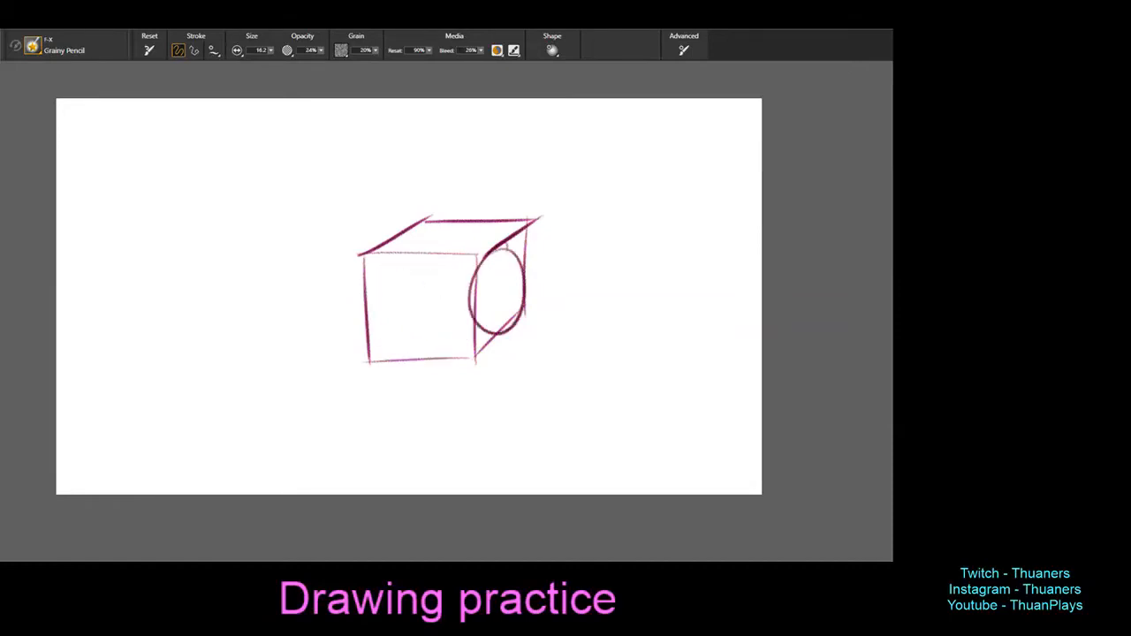
left_click_drag(397, 257, 504, 239)
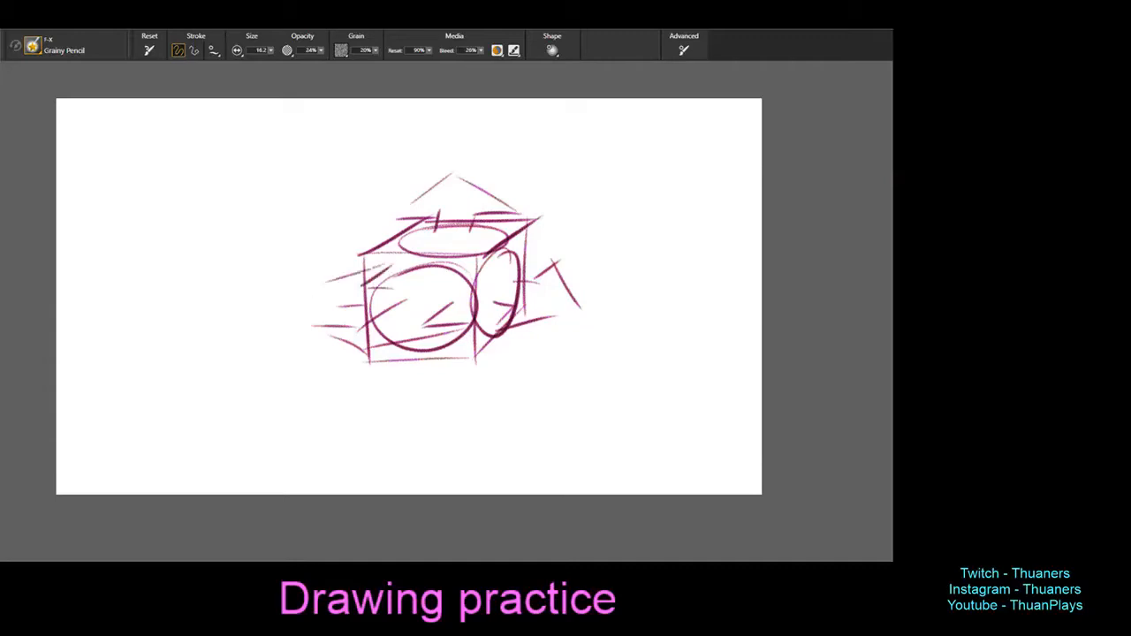
left_click_drag(315, 282, 309, 322)
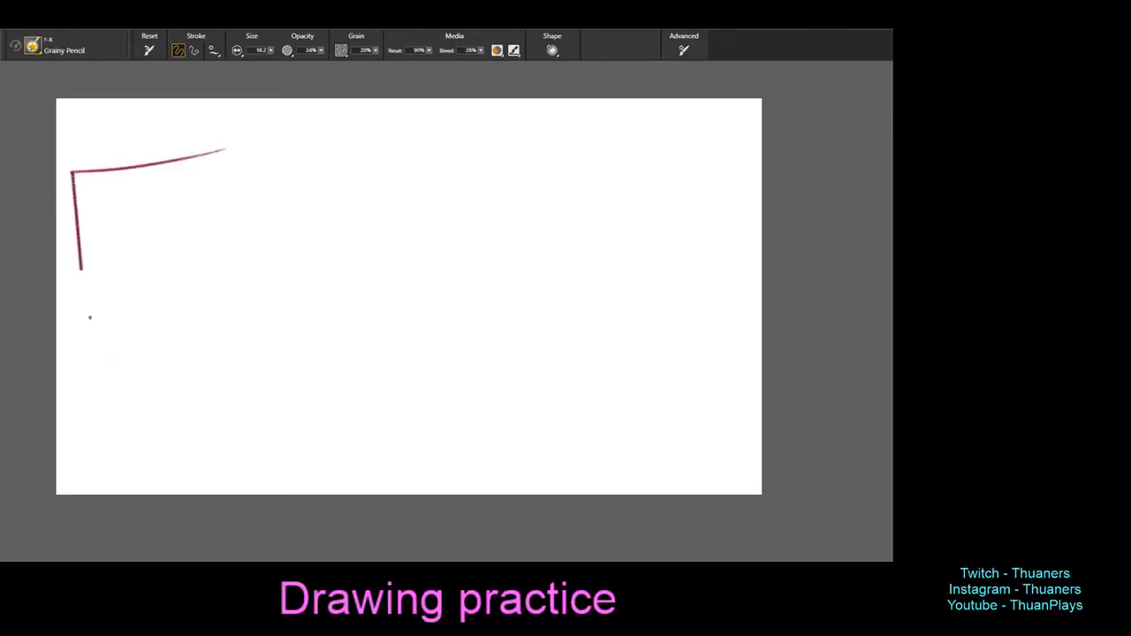
Step: Finish the bold T letter outline and begin the letter beside it
left_click_drag(212, 150, 120, 450)
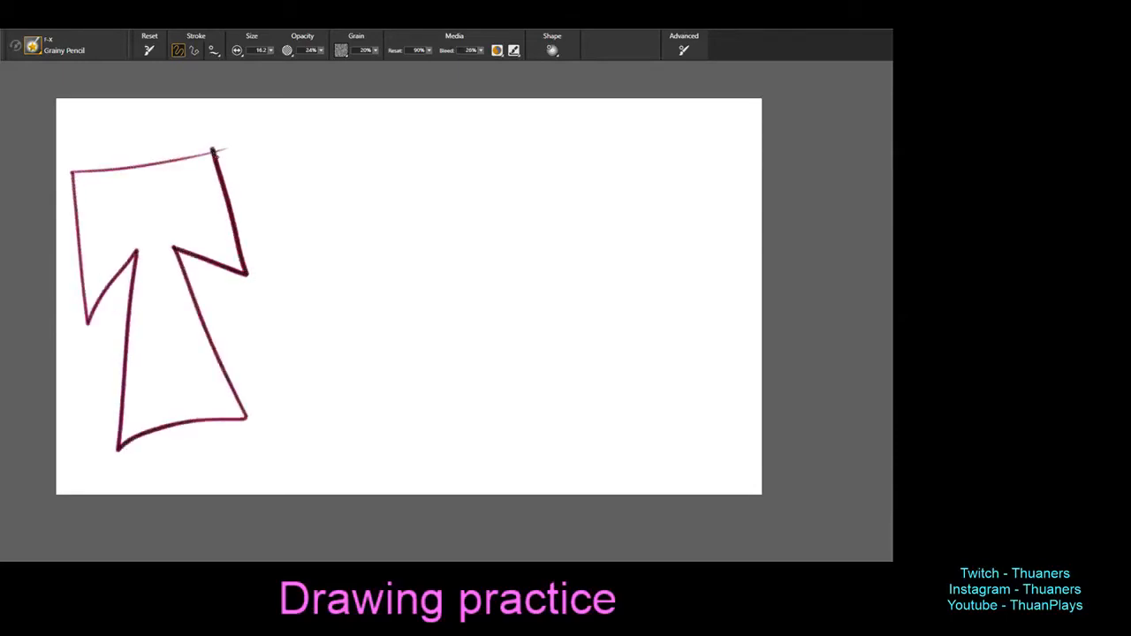
left_click_drag(215, 155, 292, 208)
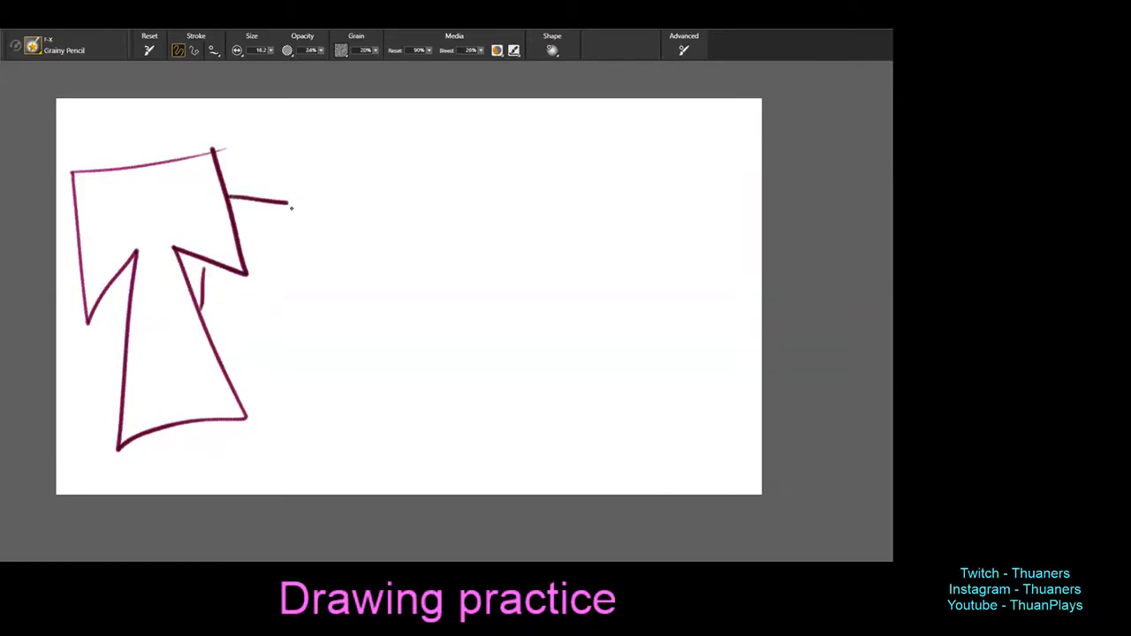
left_click_drag(286, 203, 344, 415)
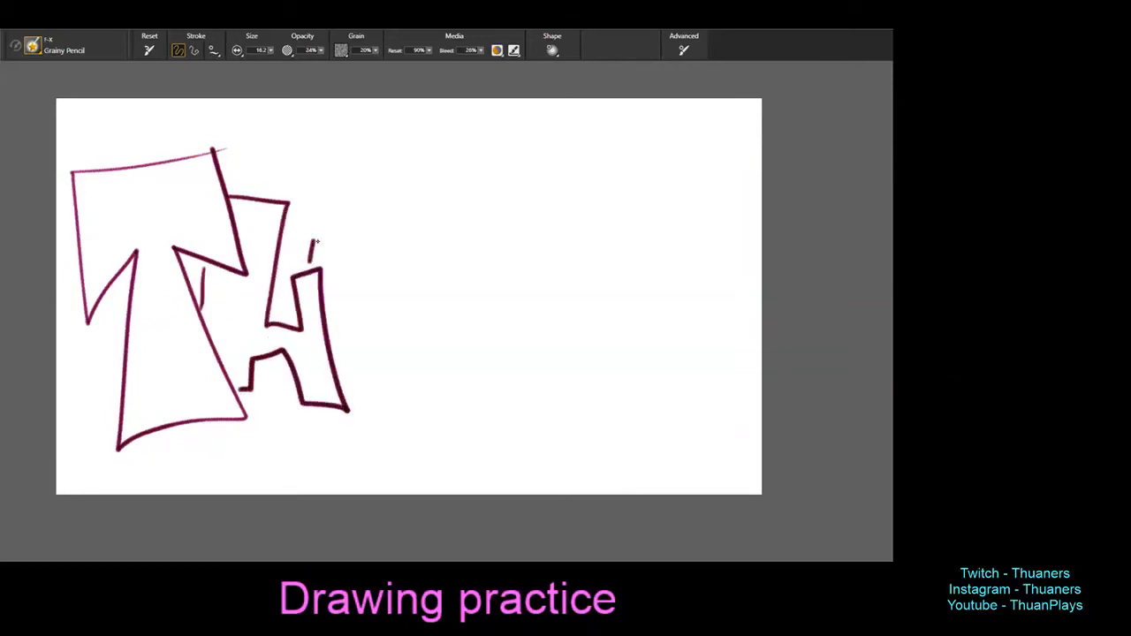
Step: Outline the H and the remaining letters, extending the lettering to the right
left_click_drag(315, 233, 406, 380)
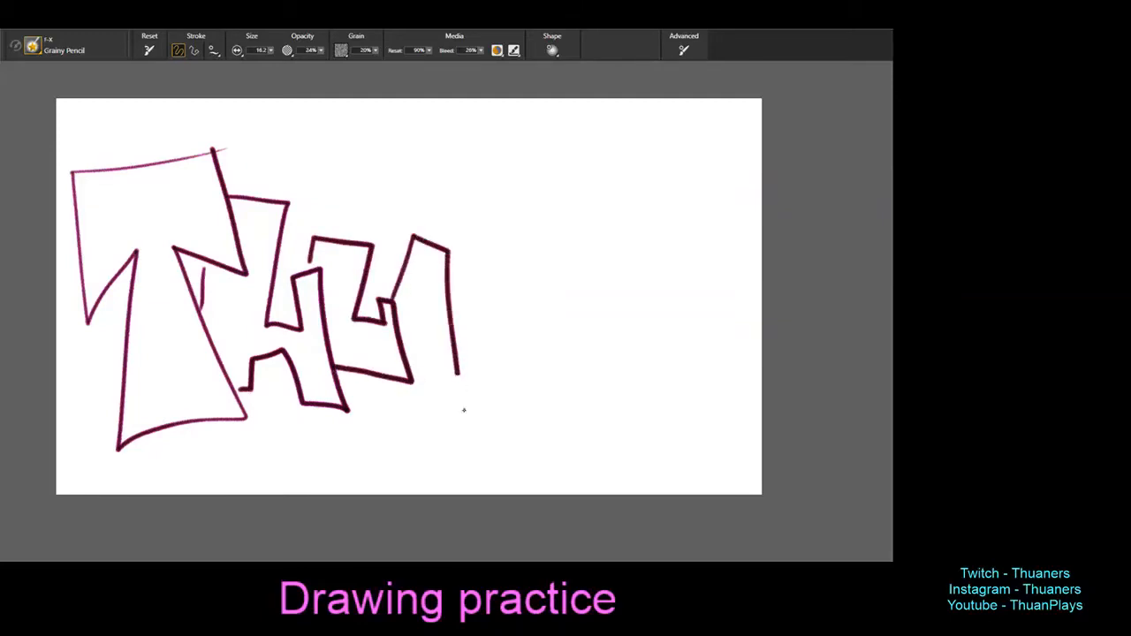
left_click_drag(362, 362, 463, 442)
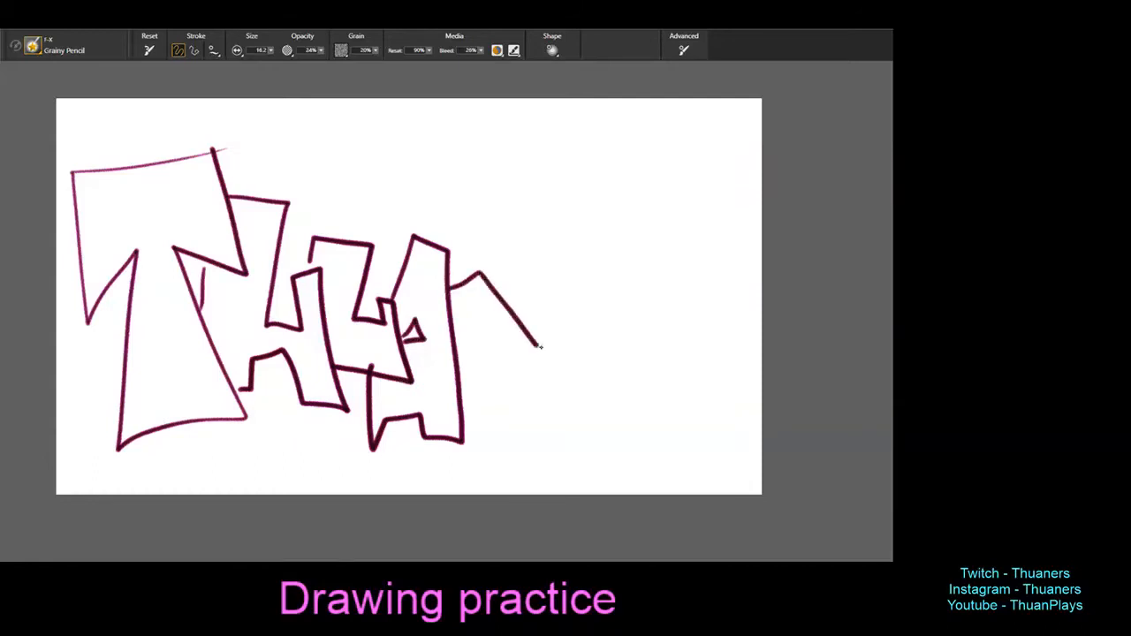
left_click_drag(538, 345, 574, 442)
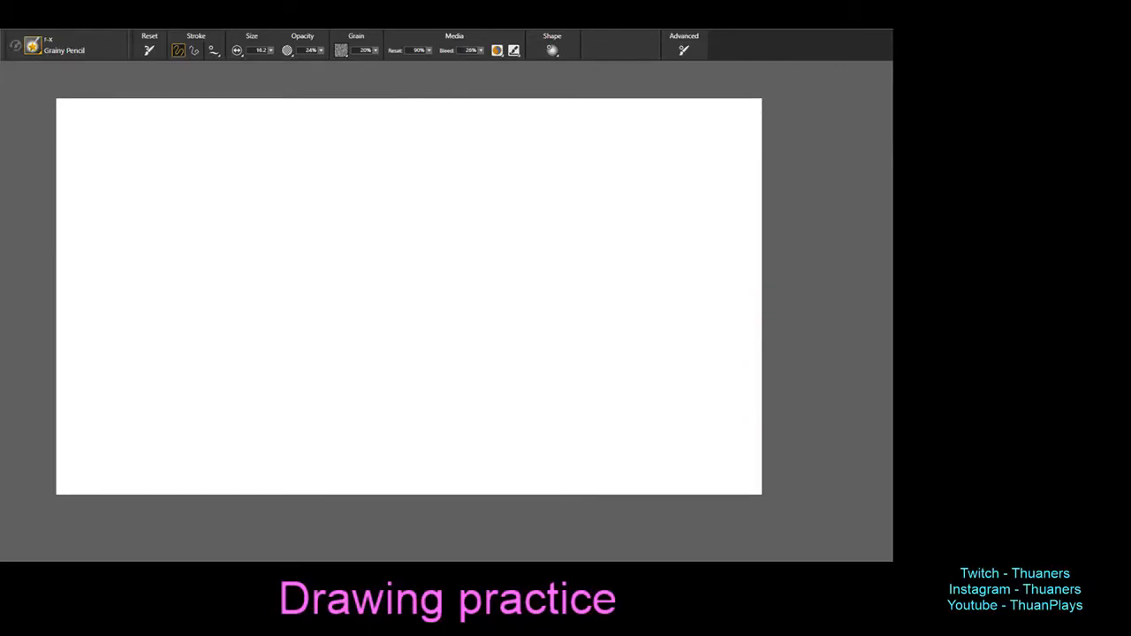
Step: Rough in the skull's cranium curve, forehead line and eye-nose area with the nasal cavity
left_click_drag(374, 226, 453, 205)
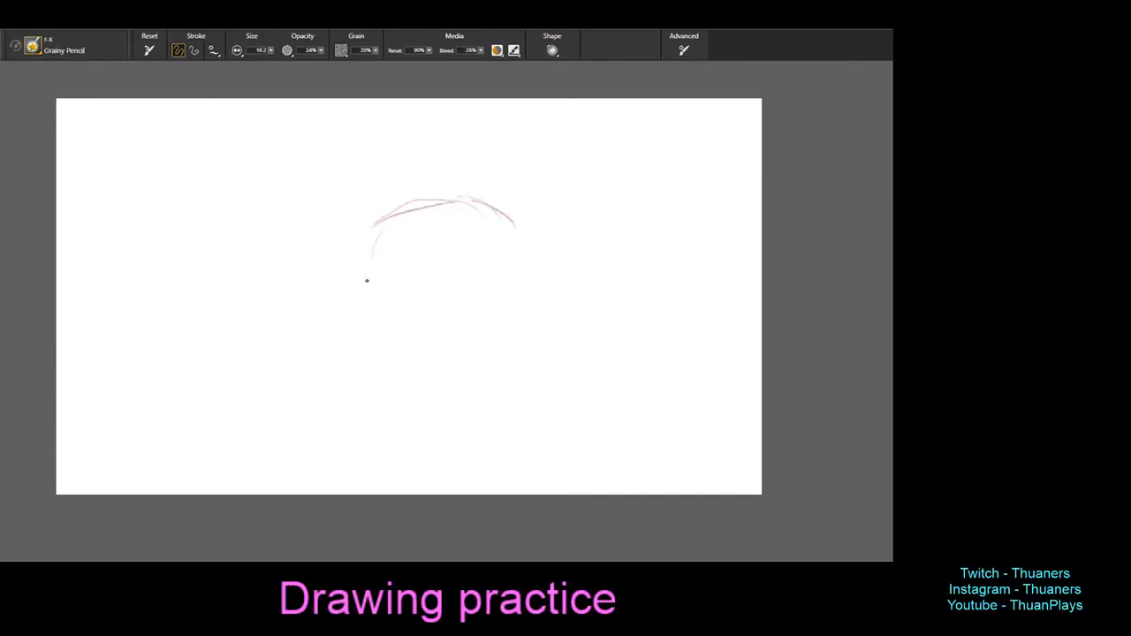
left_click_drag(371, 221, 369, 286)
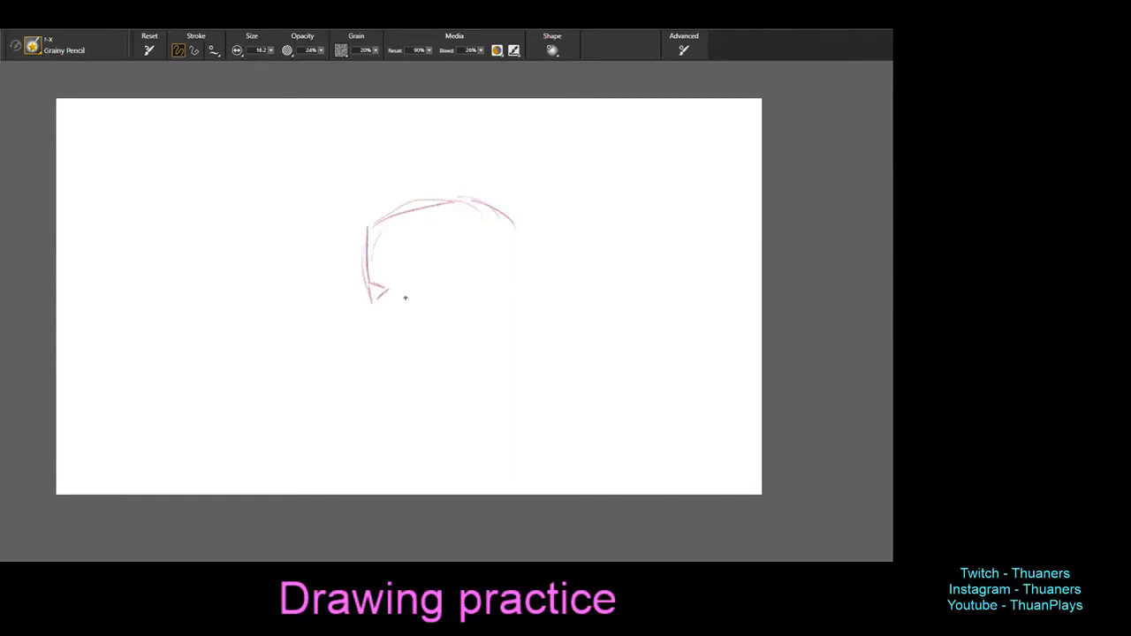
left_click_drag(403, 297, 420, 310)
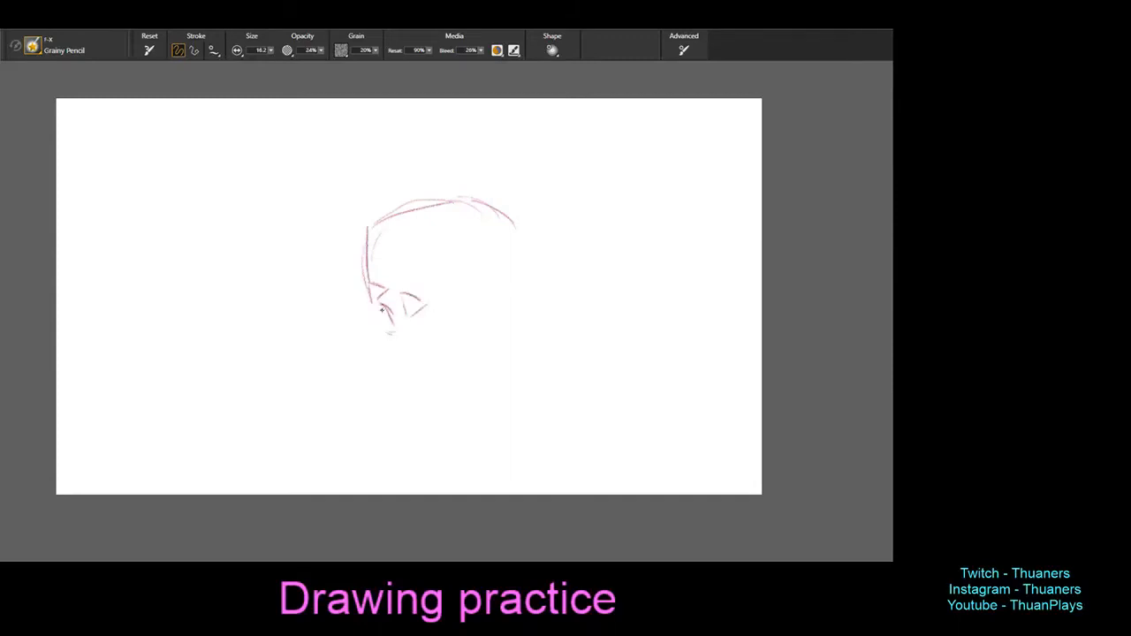
left_click_drag(380, 292, 407, 318)
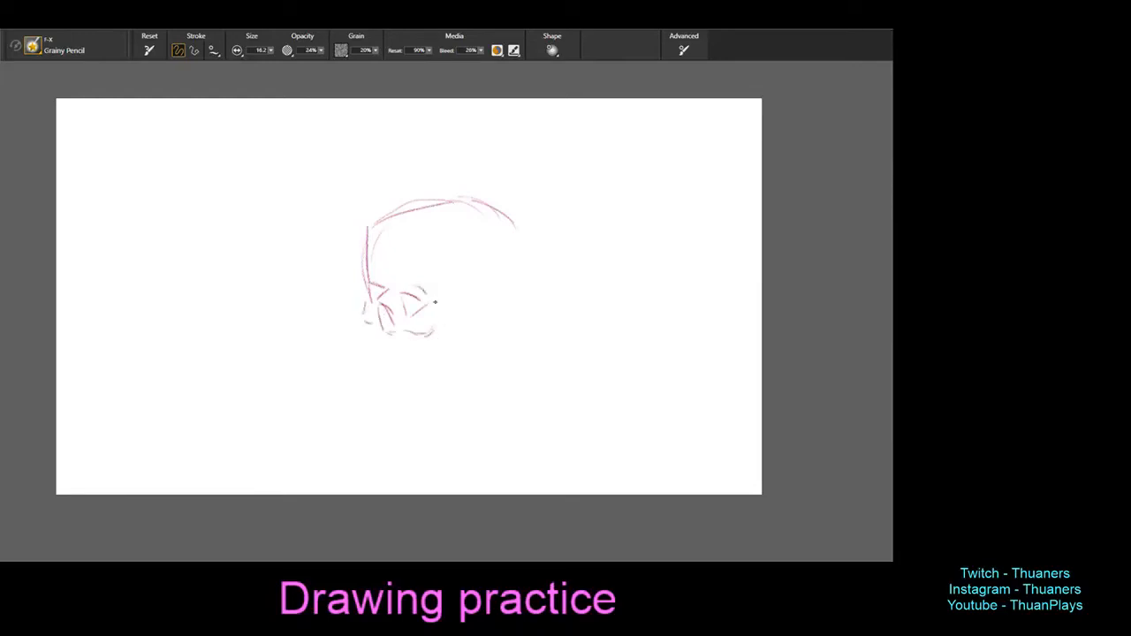
Step: Sketch the cheekbone, upper jaw and teeth, chin, lower jaw and back of the skull
left_click_drag(415, 304, 456, 309)
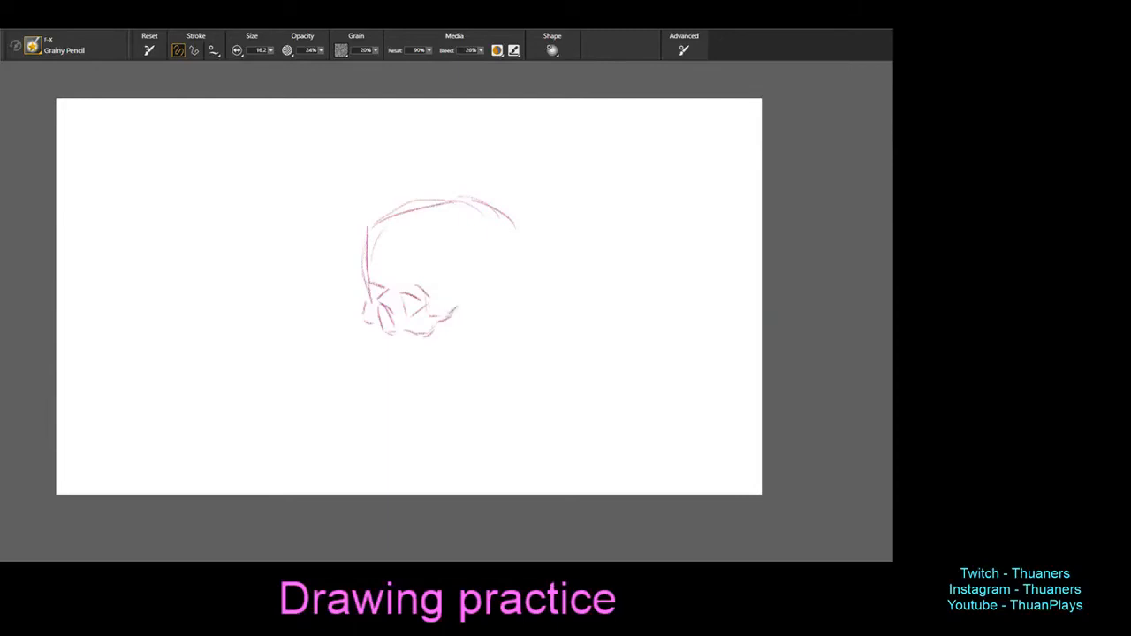
left_click_drag(445, 311, 477, 304)
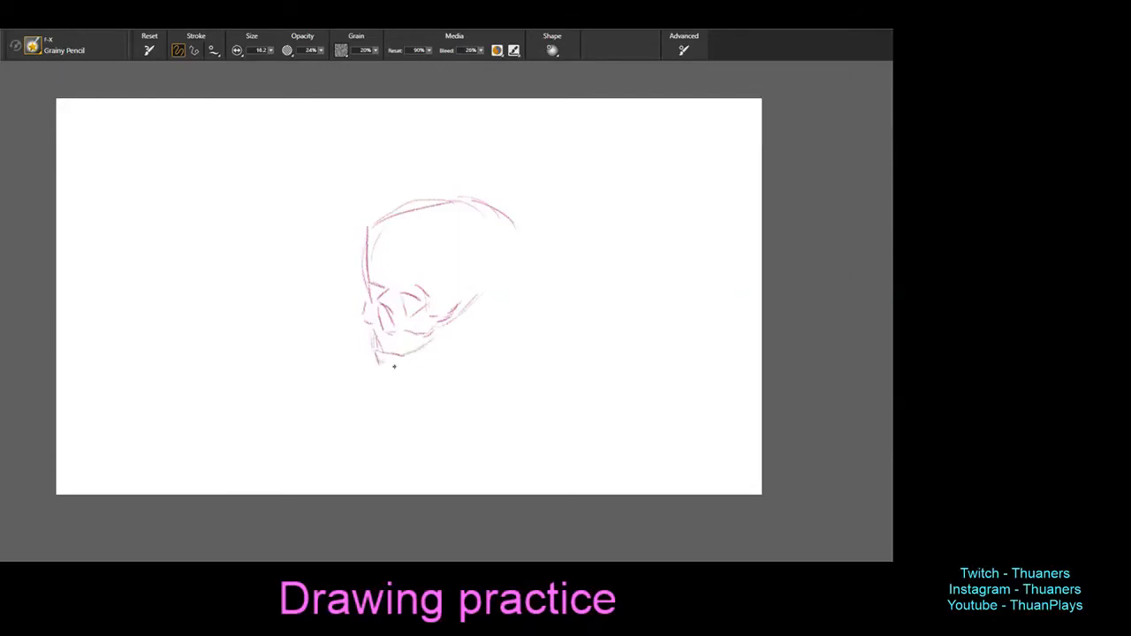
left_click_drag(406, 345, 380, 371)
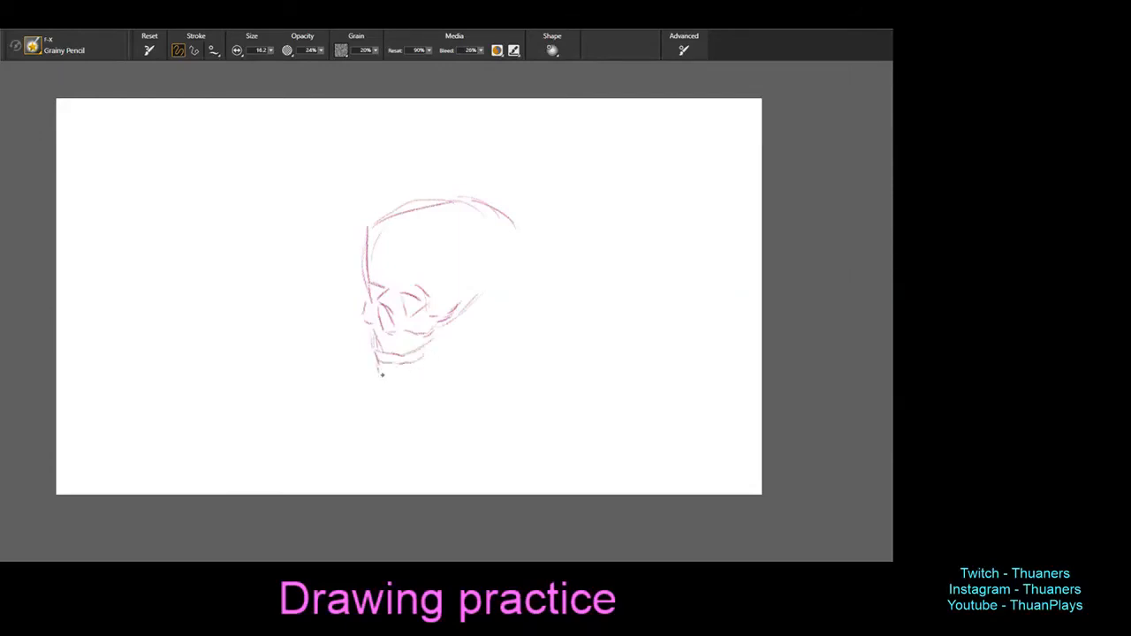
left_click_drag(380, 374, 406, 379)
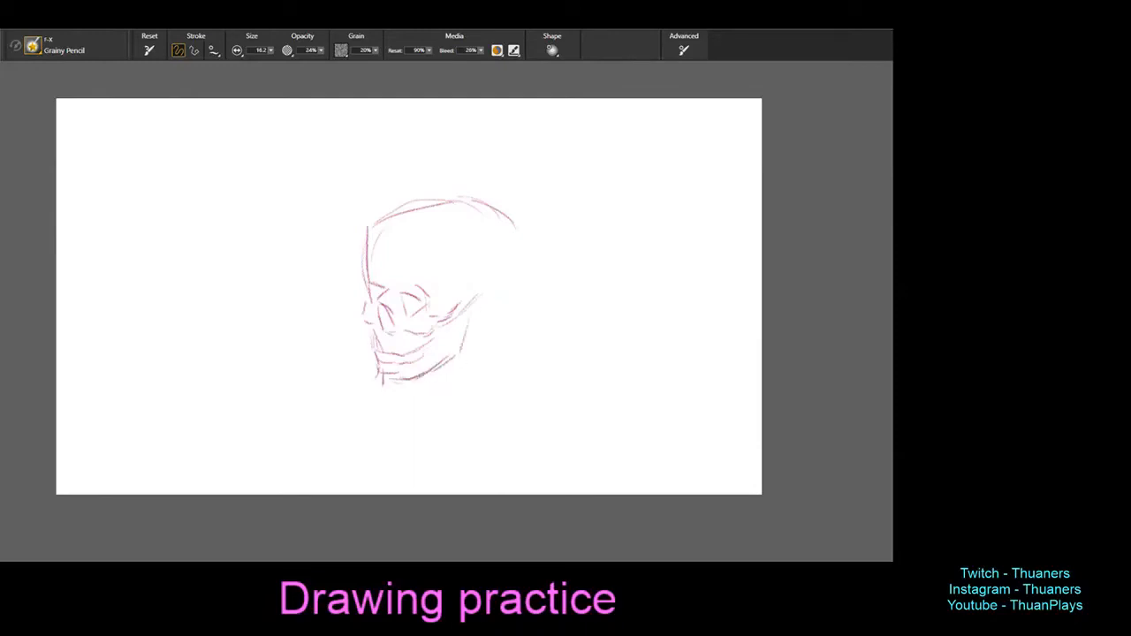
left_click_drag(462, 303, 451, 353)
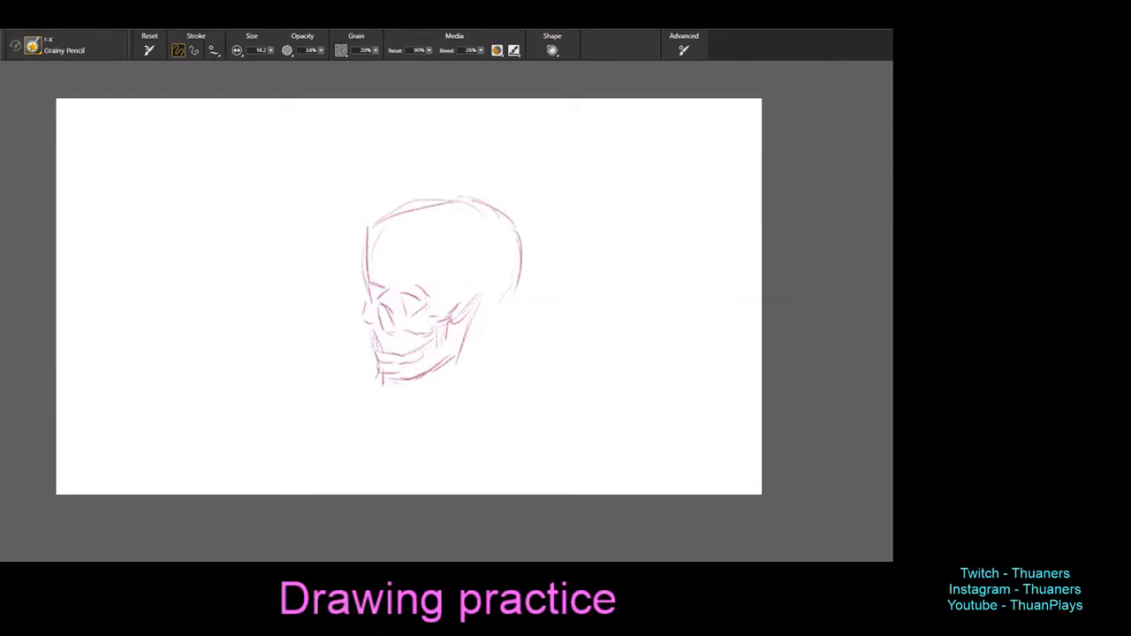
Step: Darken the eye socket, add the cheekbone arc and refine face and nose detail strokes
left_click_drag(459, 327, 513, 292)
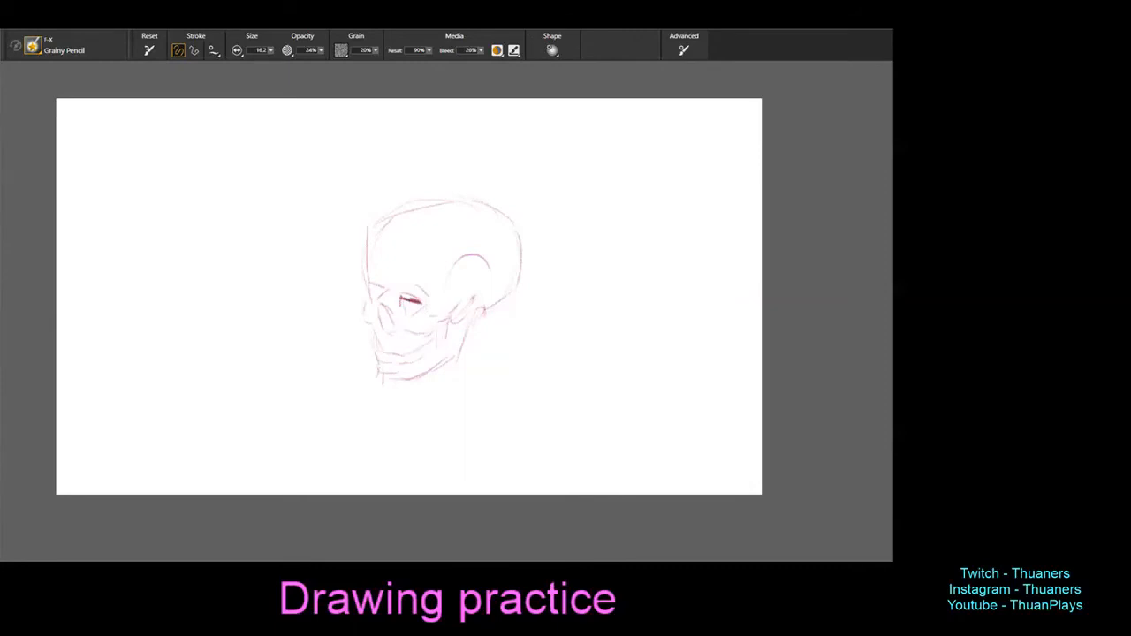
left_click_drag(380, 297, 420, 303)
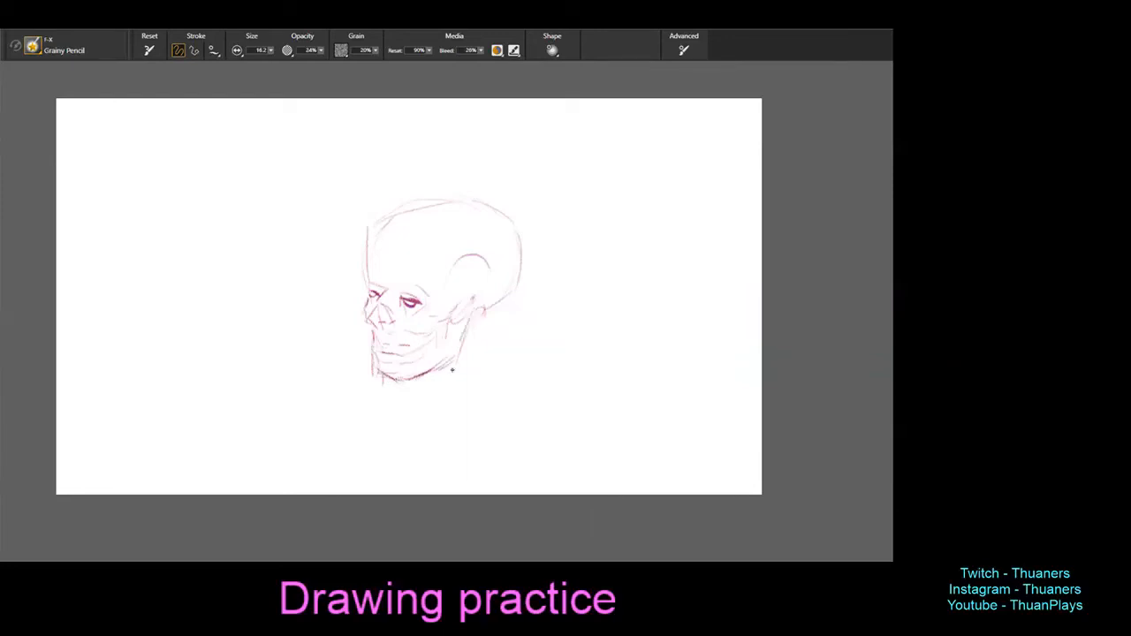
left_click_drag(477, 283, 451, 375)
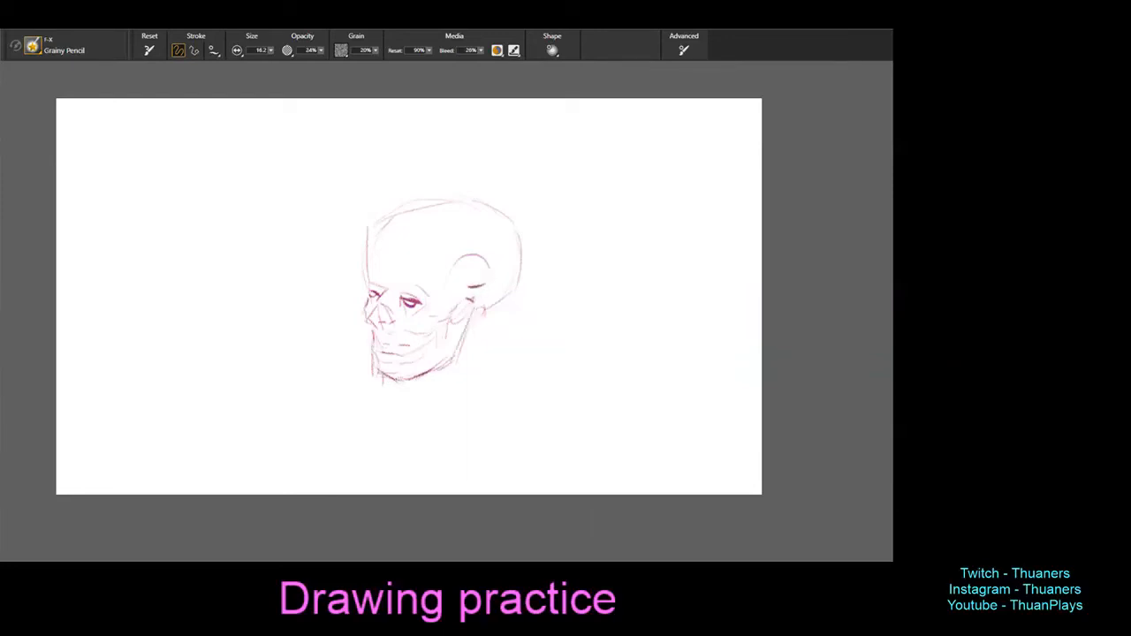
left_click_drag(460, 282, 474, 327)
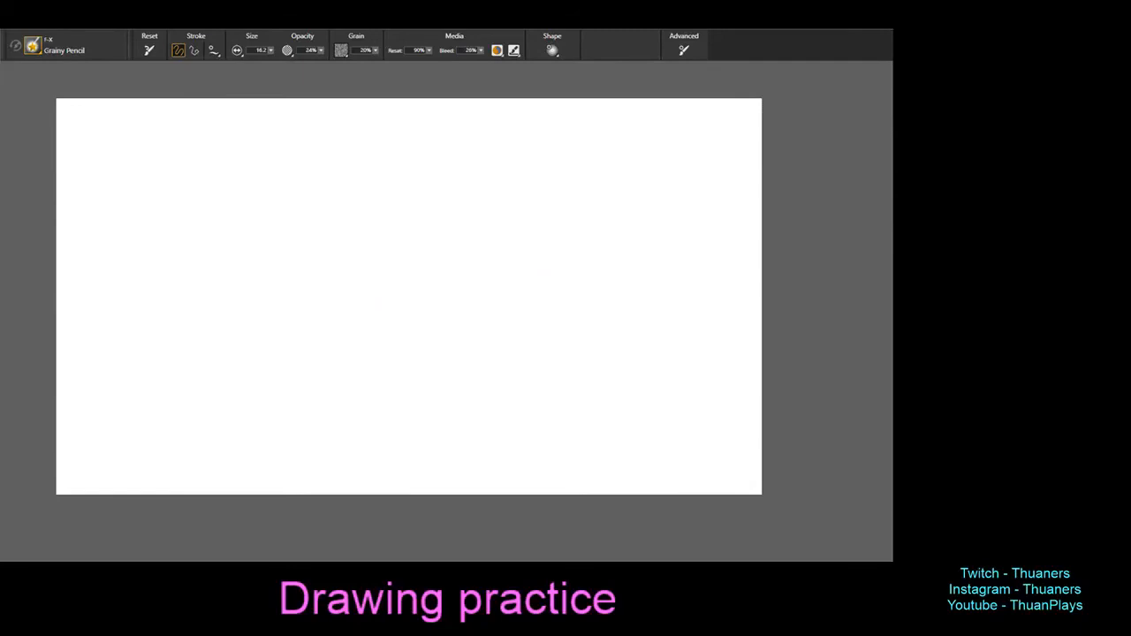
mouse_move(728, 39)
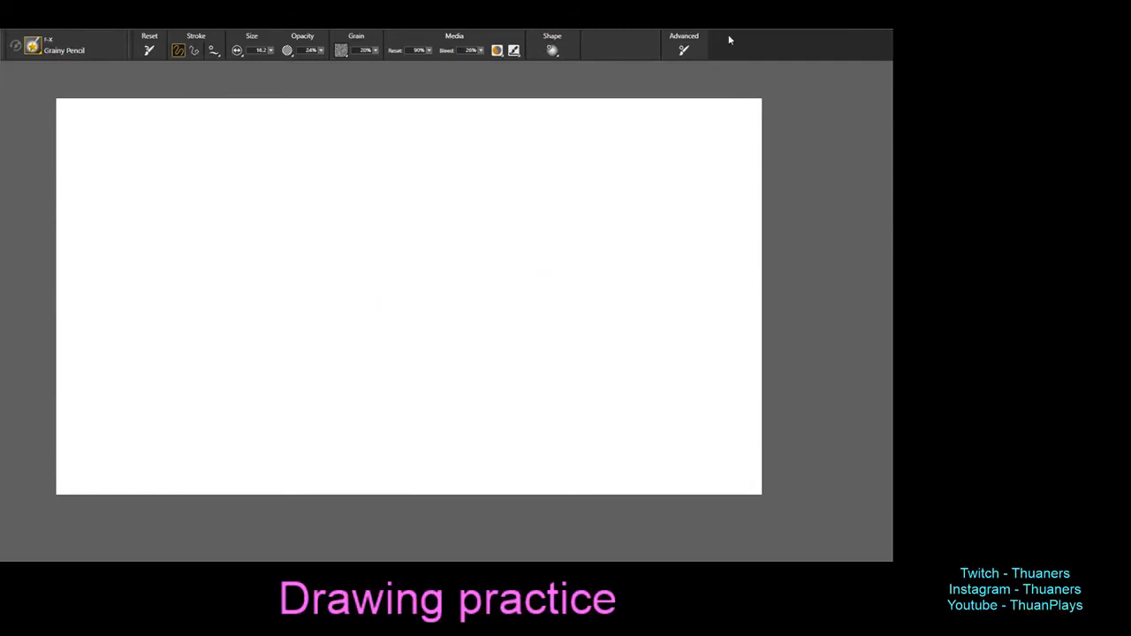